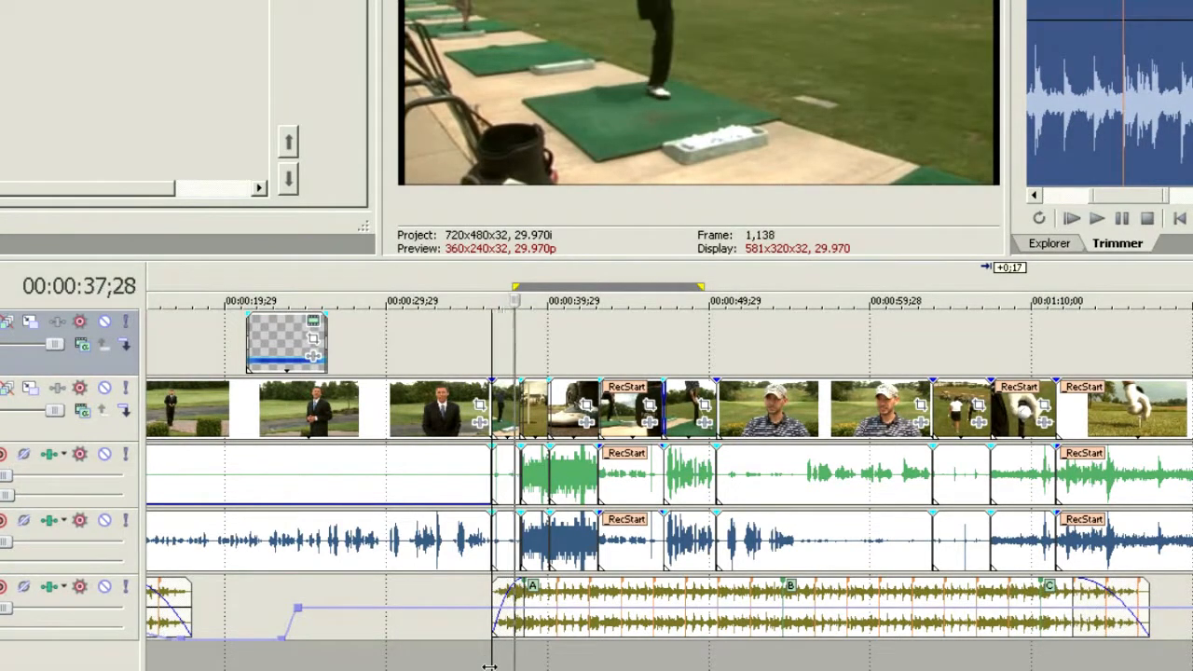
Step: Confirm a Simple Duck at -18.4 dB, Fast in, Slow out; an audio-track-required error appears
{"action": "left_click", "coordinate": [545, 559]}
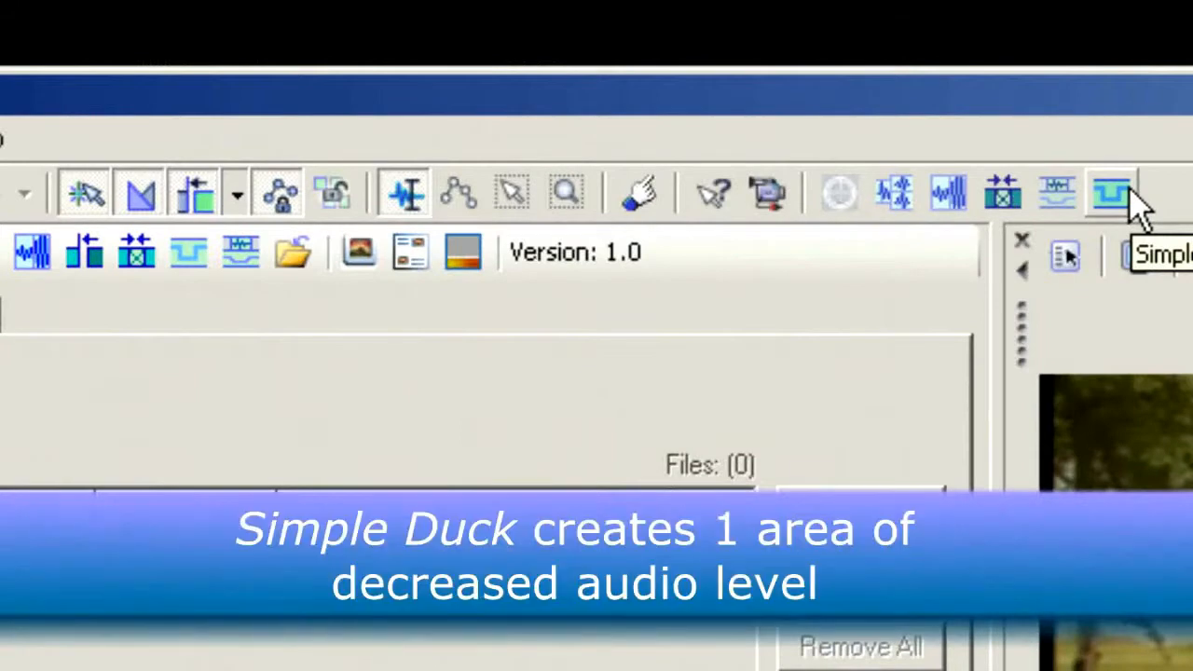
{"action": "left_click", "coordinate": [1111, 192]}
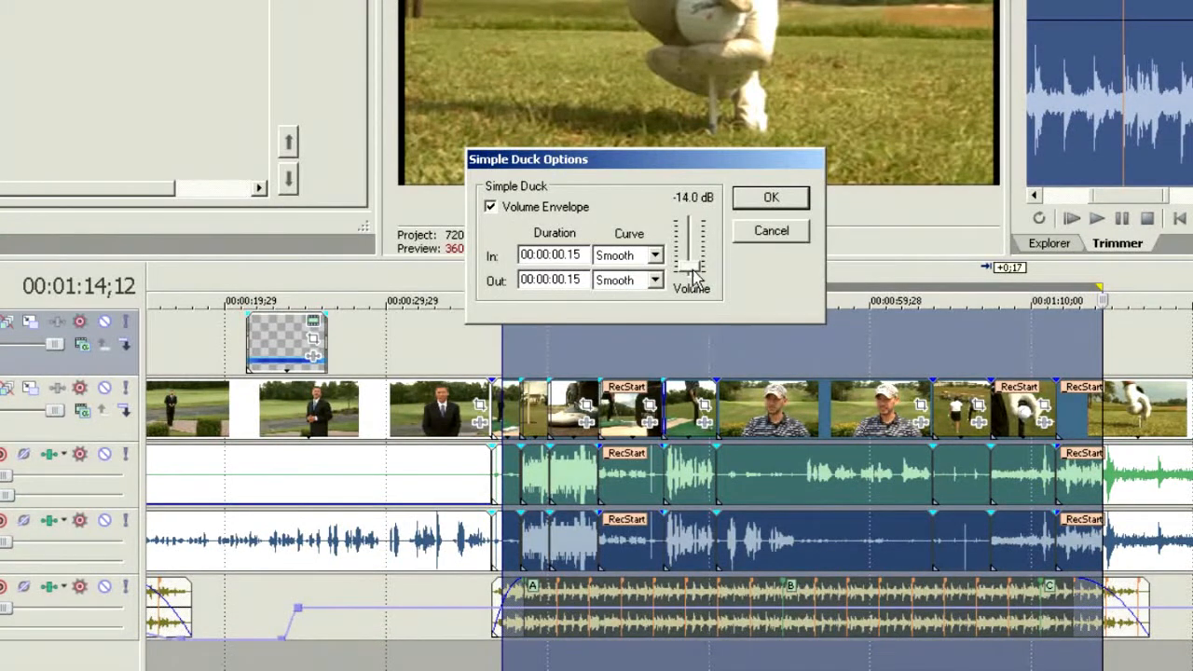
{"action": "left_click_drag", "start_coordinate": [694, 251], "coordinate": [694, 279]}
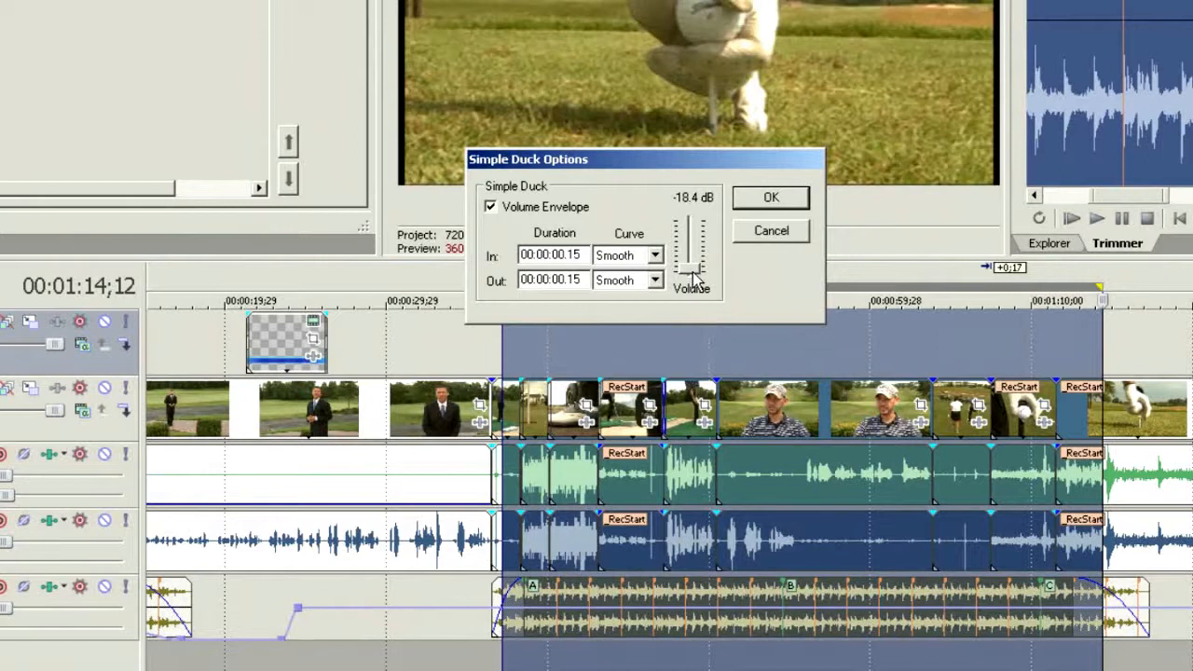
{"action": "mouse_move", "coordinate": [661, 259]}
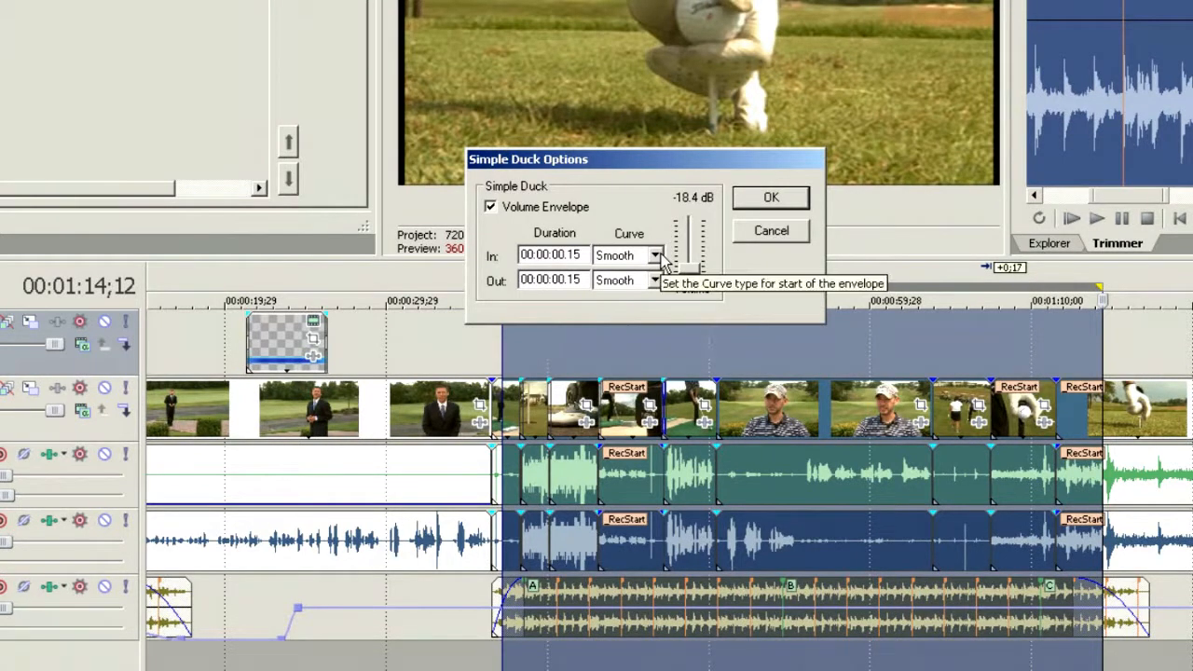
{"action": "left_click", "coordinate": [625, 254]}
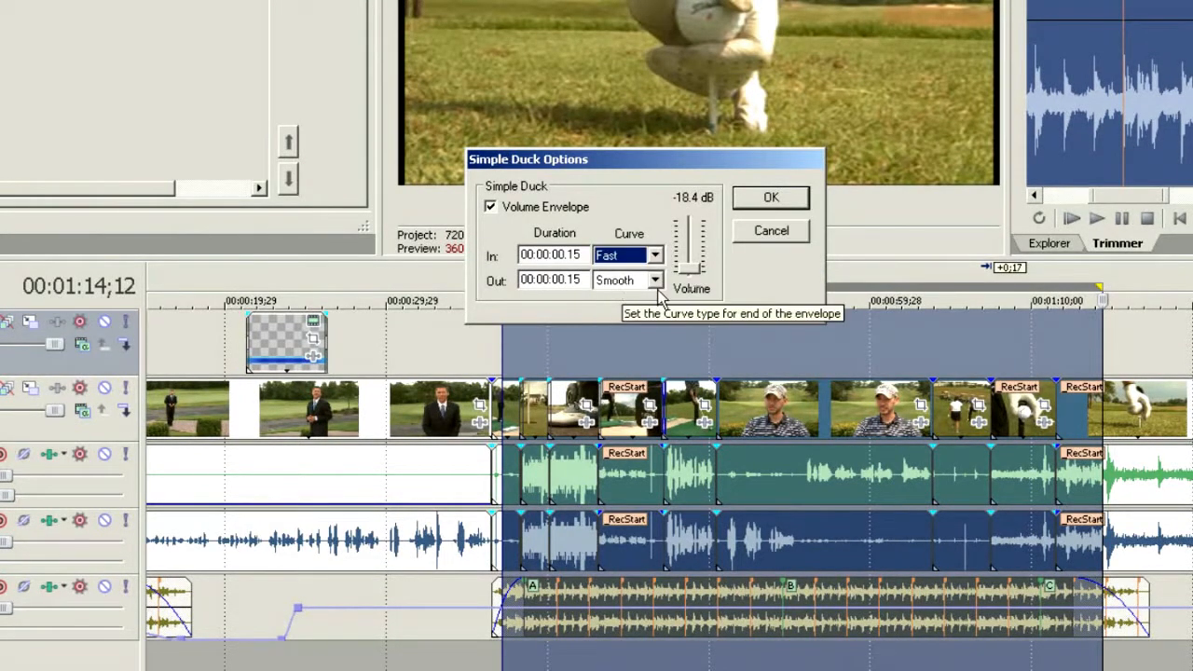
{"action": "left_click", "coordinate": [654, 280]}
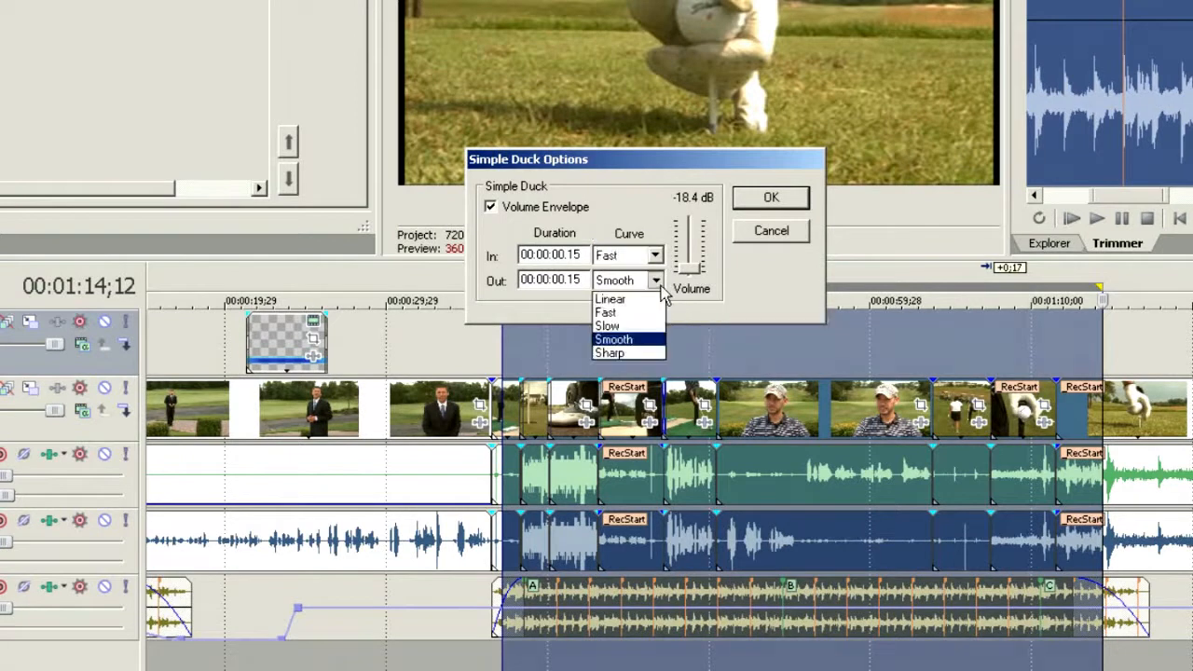
{"action": "left_click", "coordinate": [608, 325]}
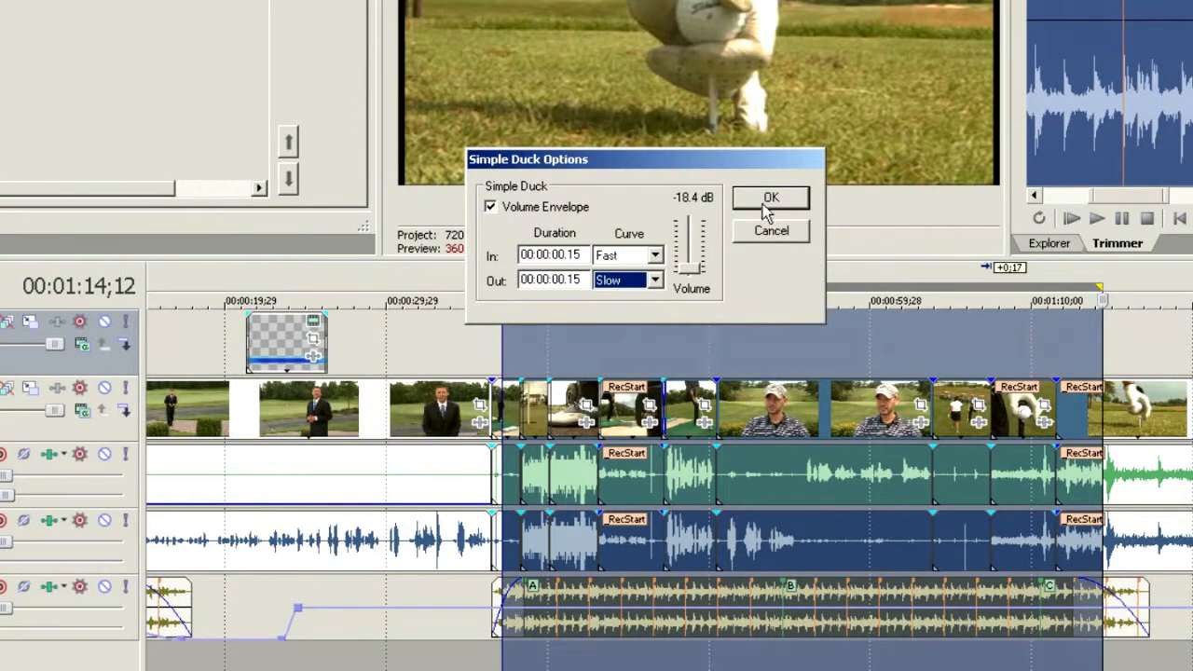
{"action": "left_click", "coordinate": [769, 198]}
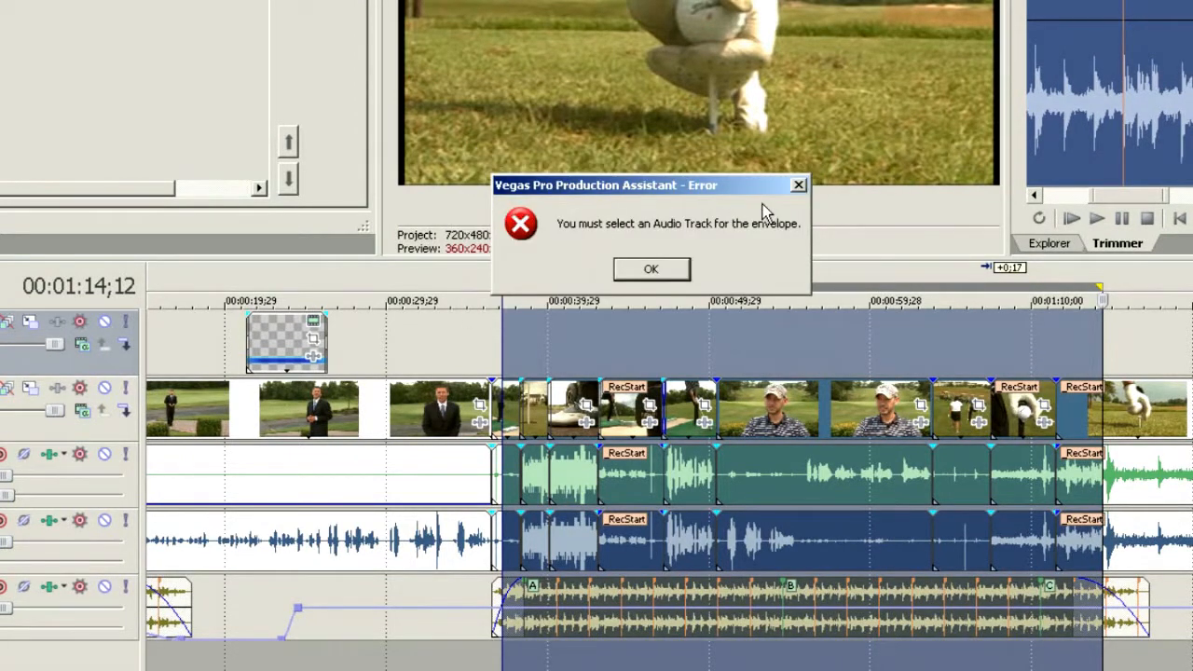
Step: Dismiss the error and re-apply the Simple Duck at -18.4 dB with Fast start and Slow end
{"action": "left_click", "coordinate": [650, 269]}
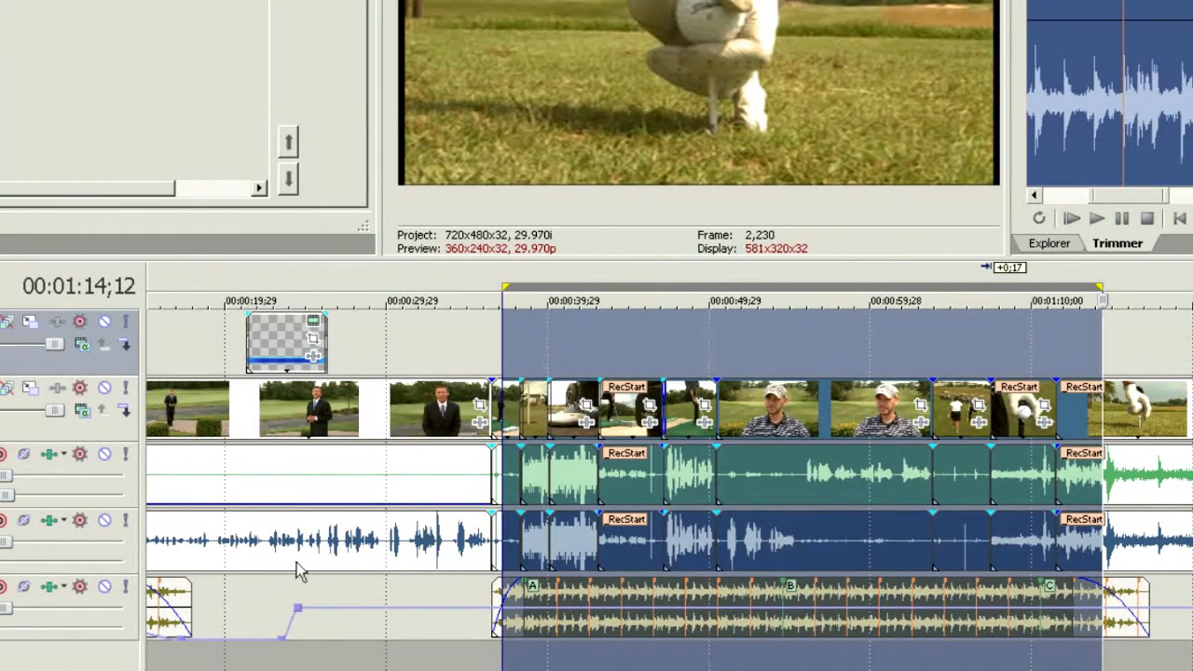
{"action": "mouse_move", "coordinate": [455, 503]}
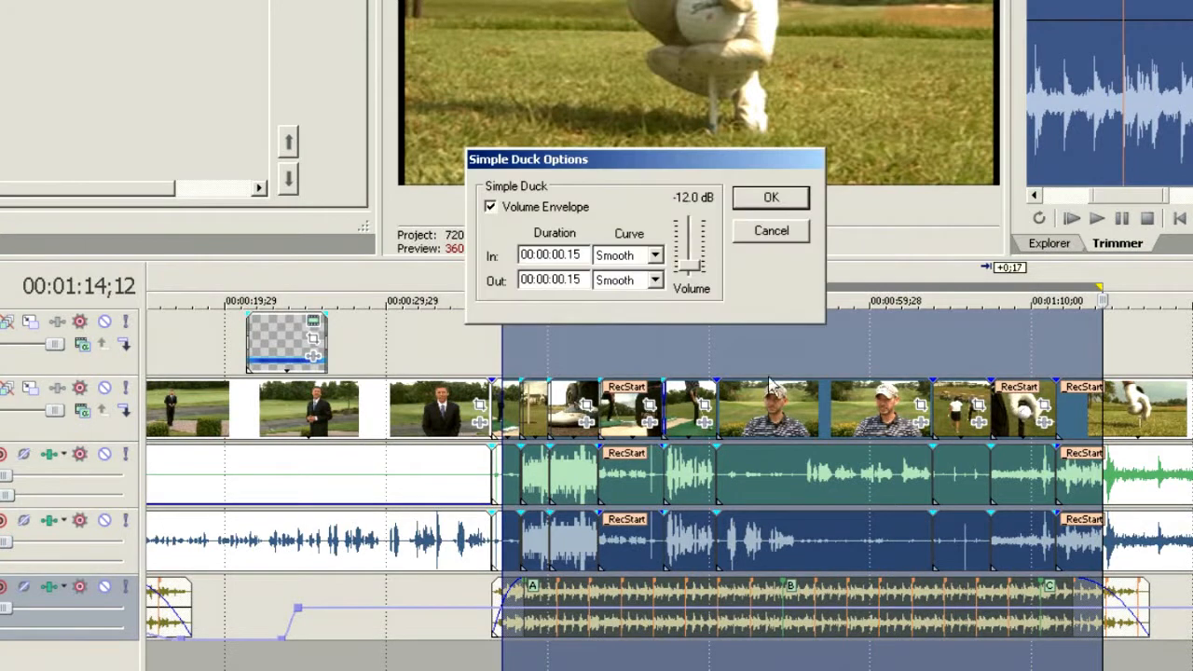
{"action": "left_click", "coordinate": [655, 255]}
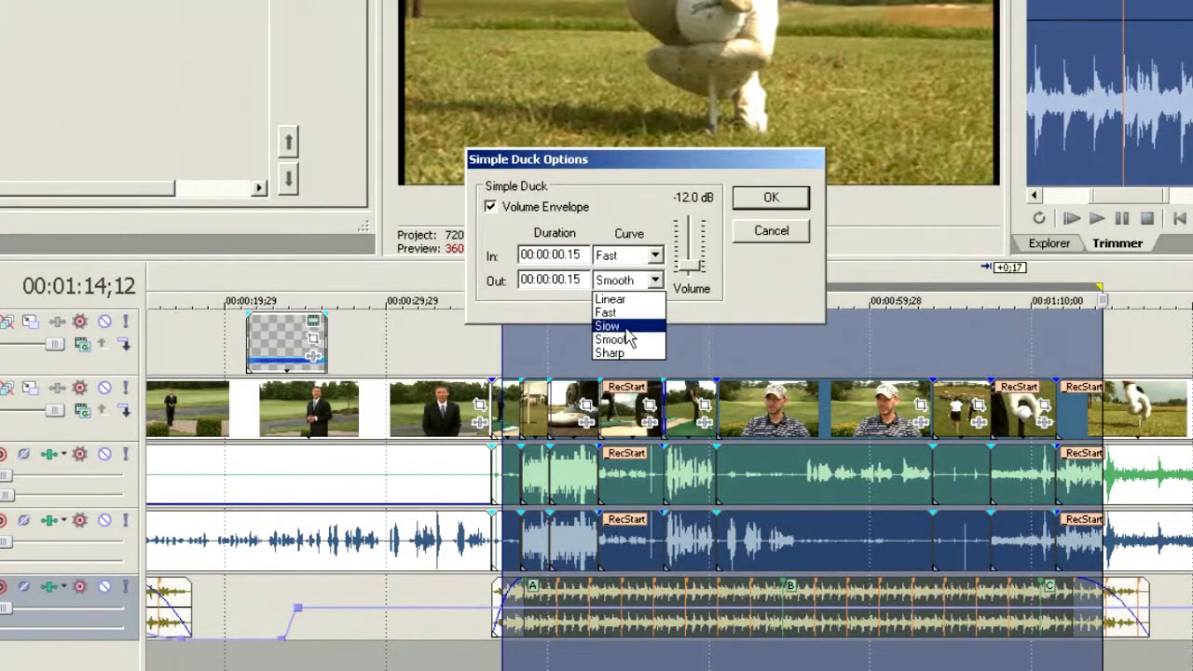
{"action": "left_click", "coordinate": [607, 325]}
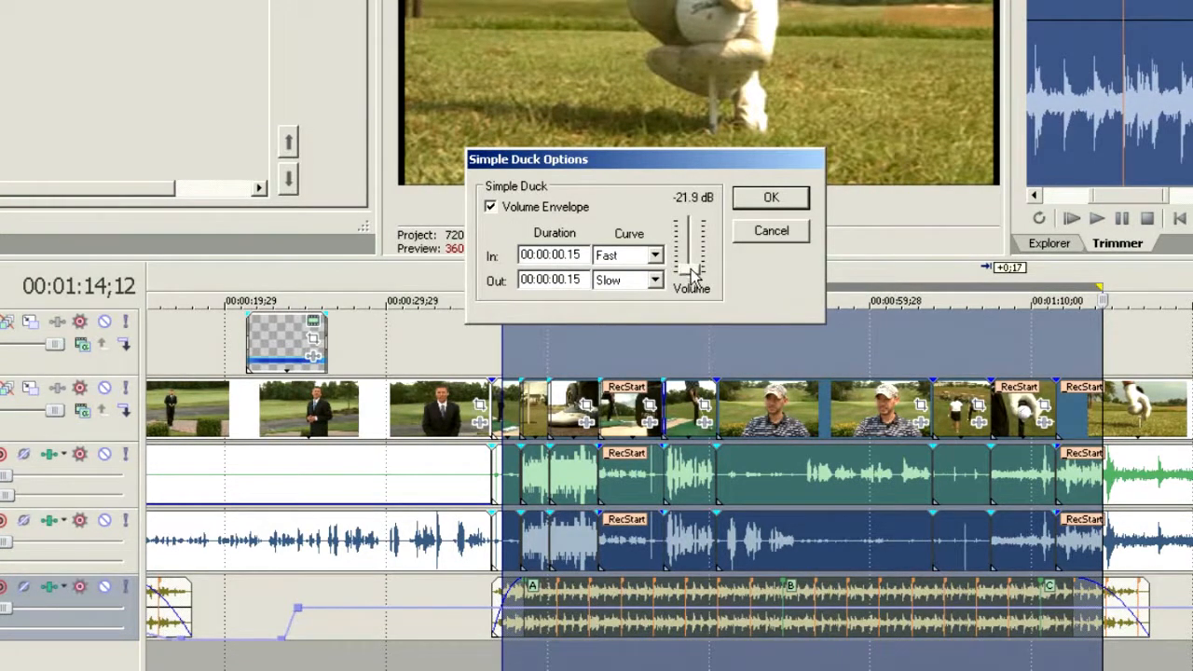
{"action": "left_click_drag", "start_coordinate": [697, 275], "coordinate": [697, 264]}
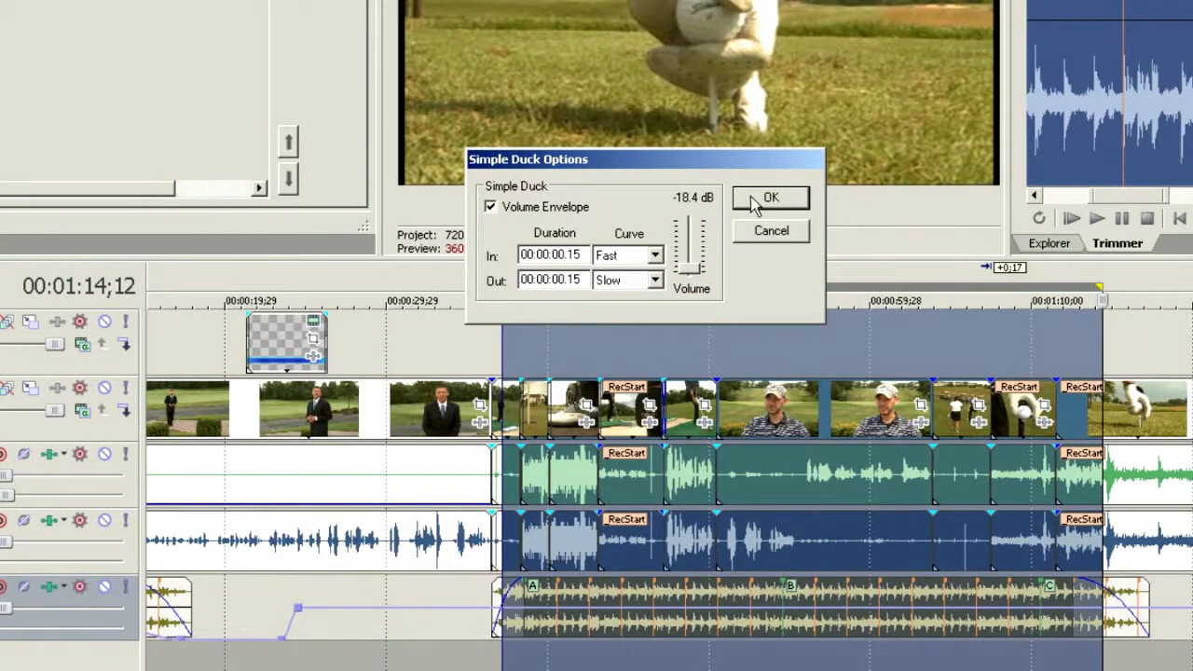
{"action": "left_click", "coordinate": [770, 197]}
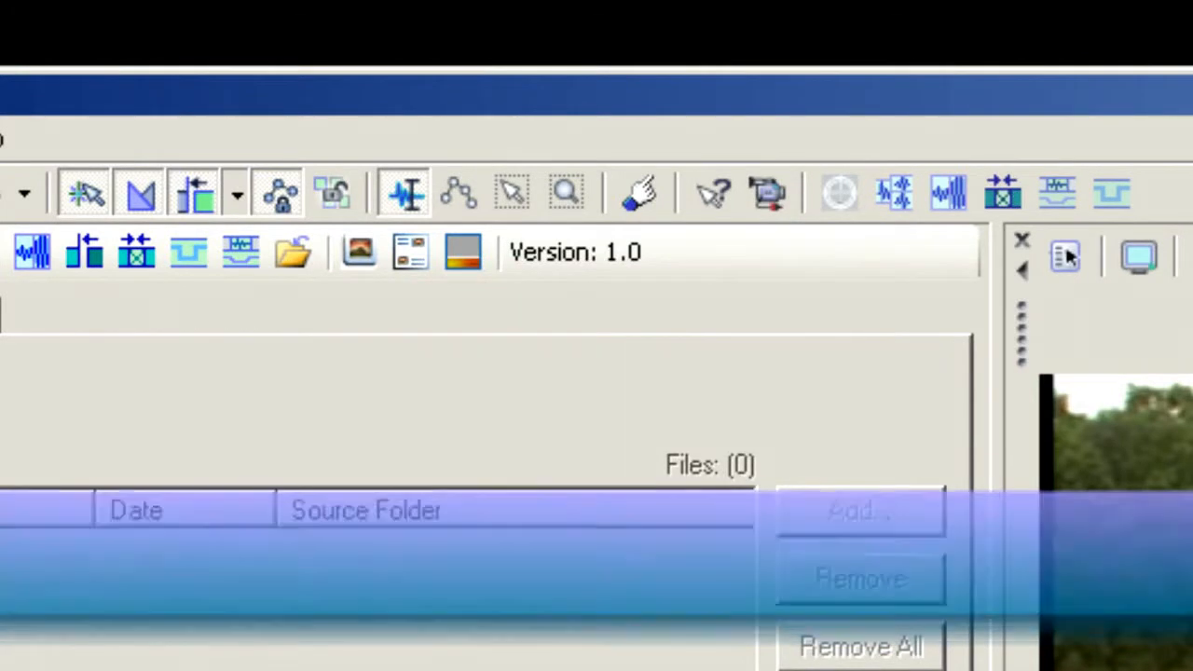
{"action": "mouse_move", "coordinate": [1058, 196]}
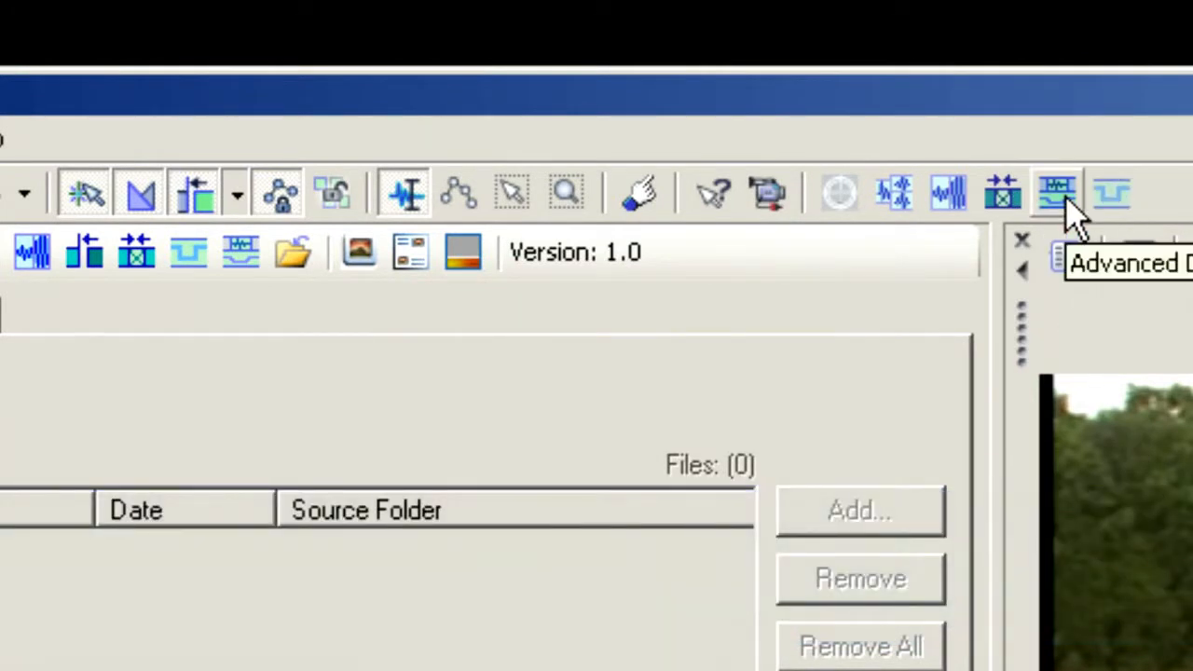
Step: Apply an Advanced Duck with Channel 1: Dialog as voice track over Bed Music at -17.7 dB
{"action": "left_click", "coordinate": [1055, 192]}
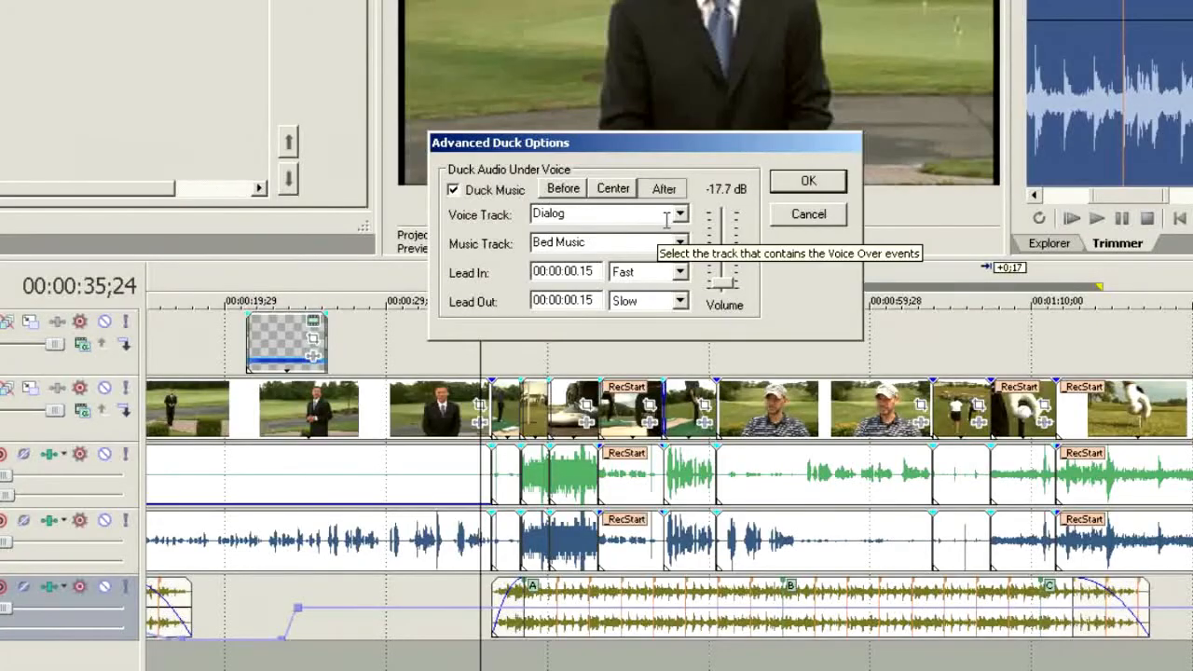
{"action": "left_click", "coordinate": [678, 212]}
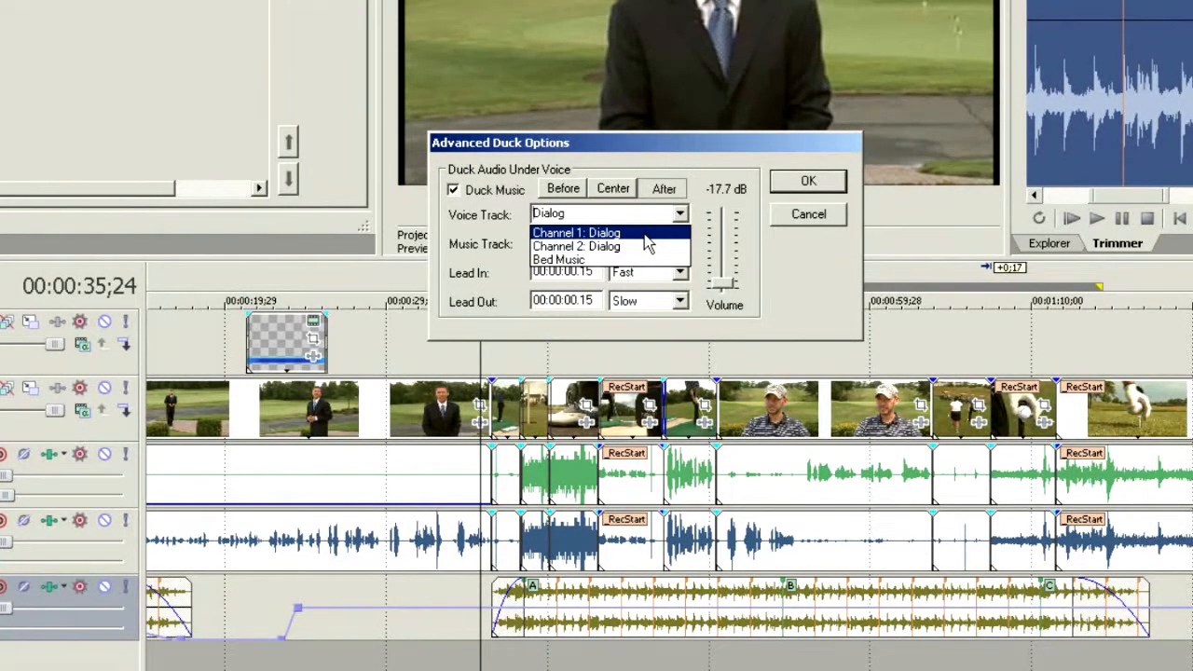
{"action": "left_click", "coordinate": [574, 231]}
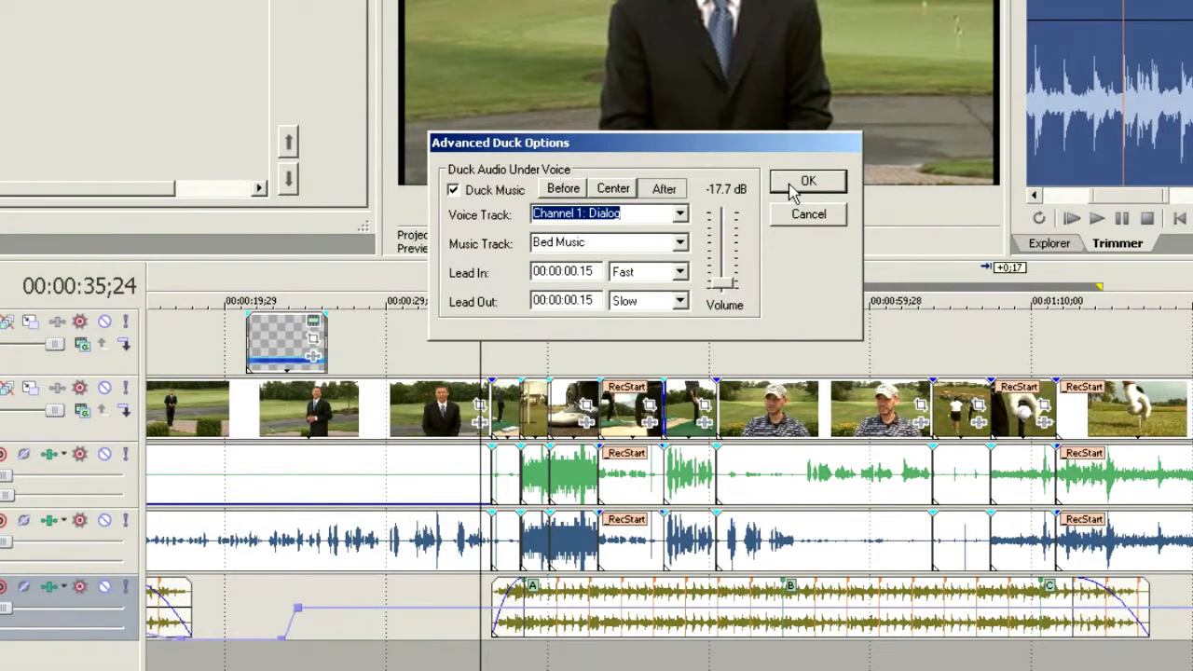
{"action": "left_click", "coordinate": [807, 181]}
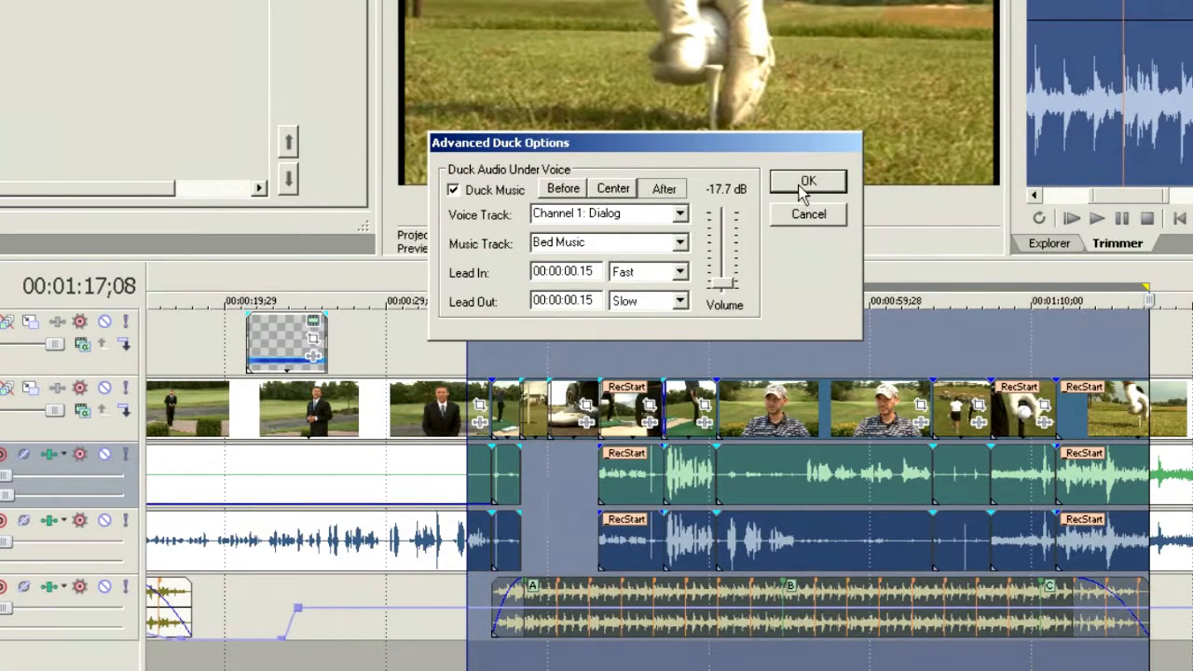
{"action": "mouse_move", "coordinate": [612, 189]}
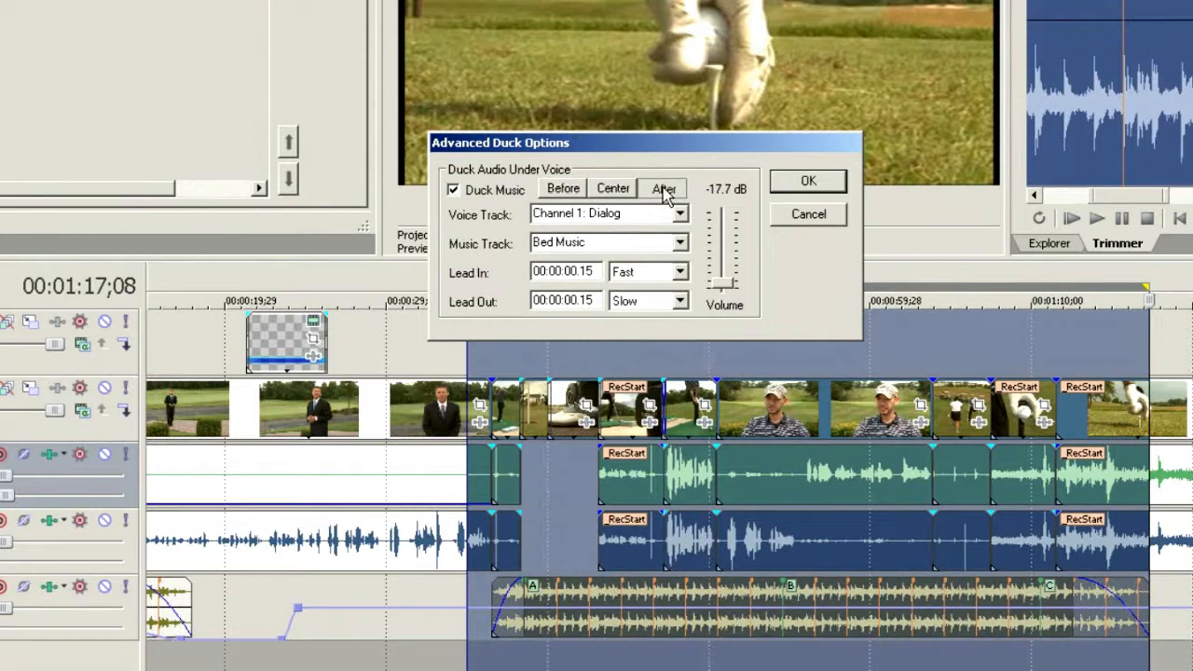
{"action": "mouse_move", "coordinate": [783, 190]}
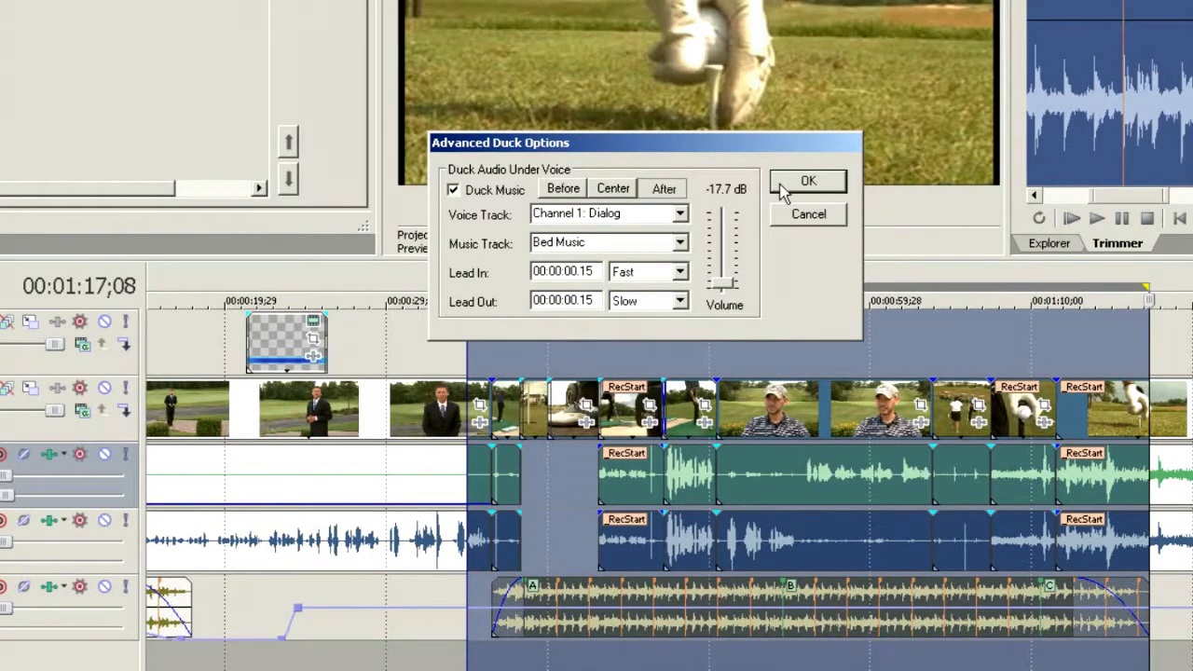
Step: Confirm the Advanced Duck so Bed Music dips under each Channel 1: Dialog event in the selection
{"action": "left_click", "coordinate": [809, 180]}
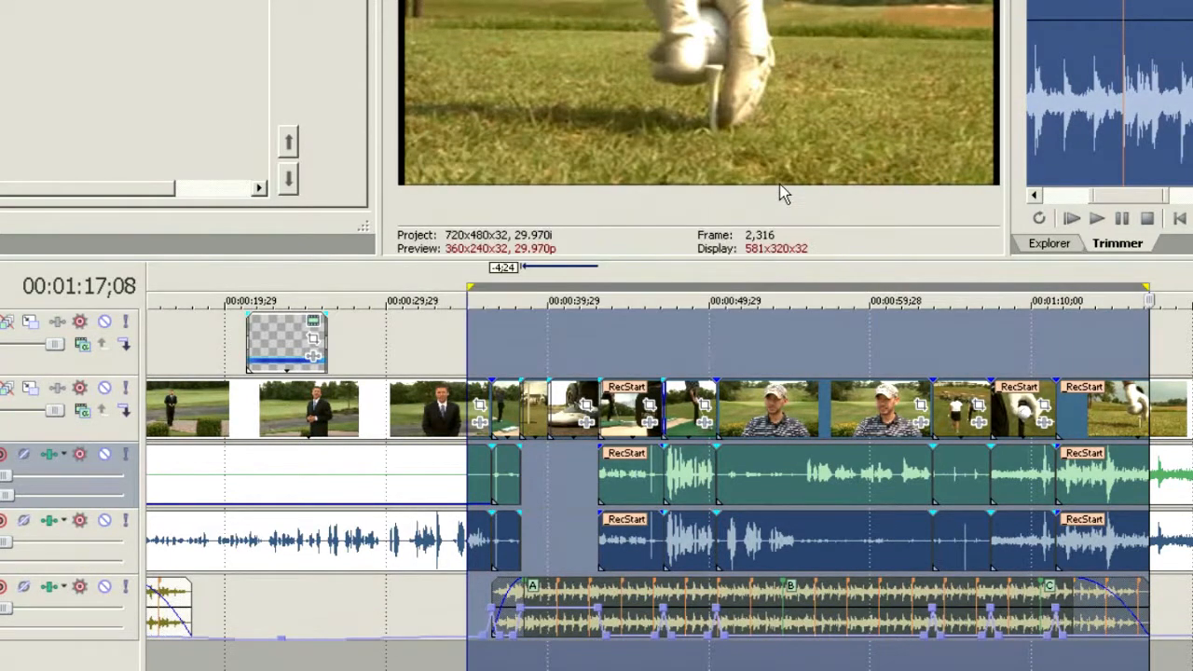